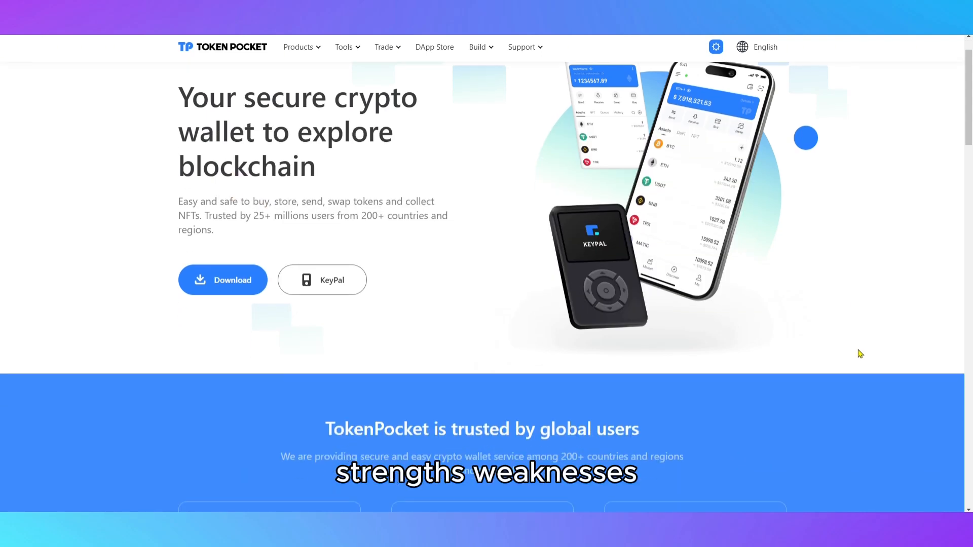
# Step: Scroll the homepage through the security, exchange, DApp store and community sections to the footer
pyautogui.scroll(-3)
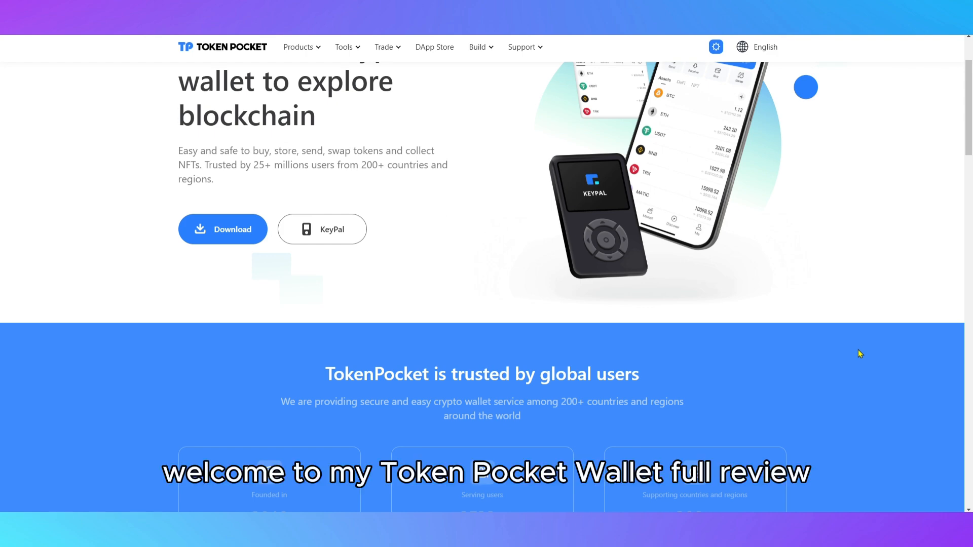
pyautogui.scroll(-3)
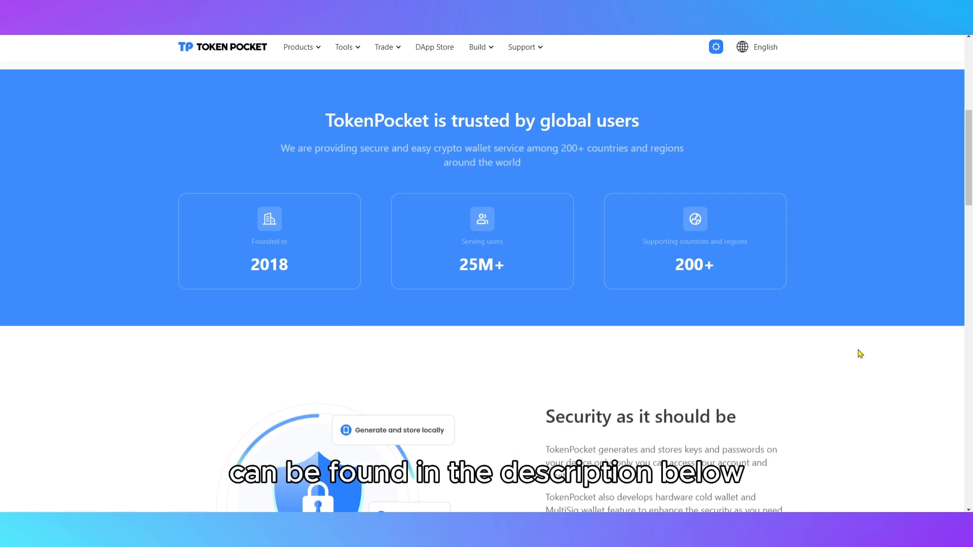
pyautogui.scroll(-3)
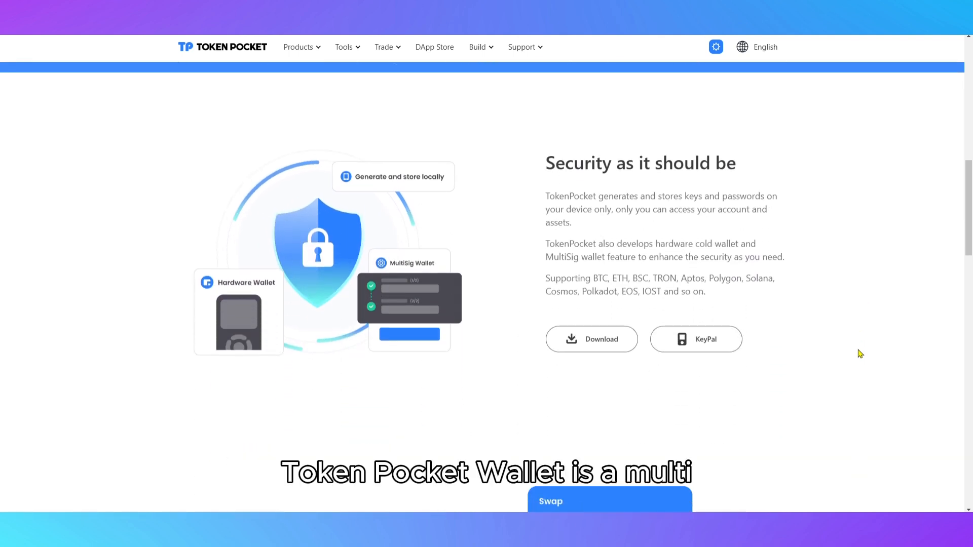
pyautogui.scroll(-3)
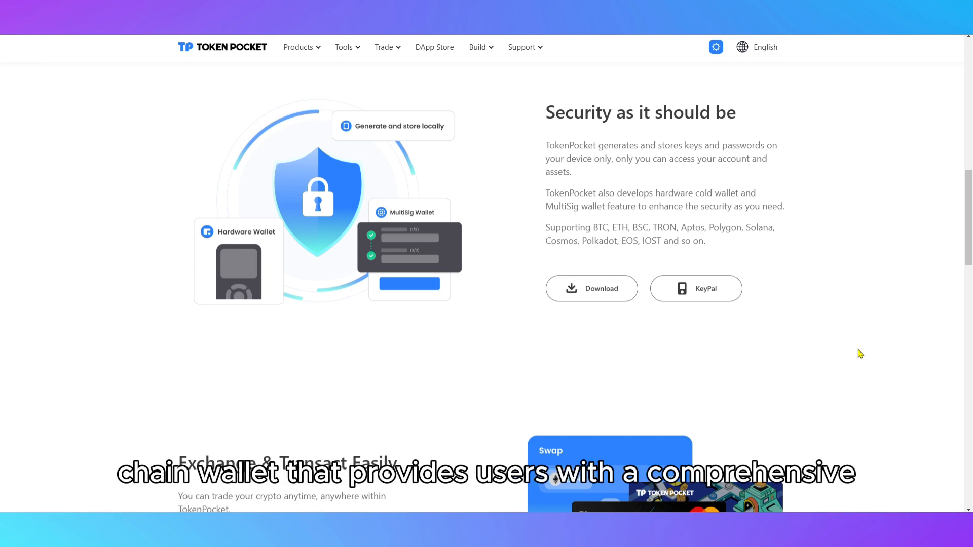
pyautogui.scroll(-3)
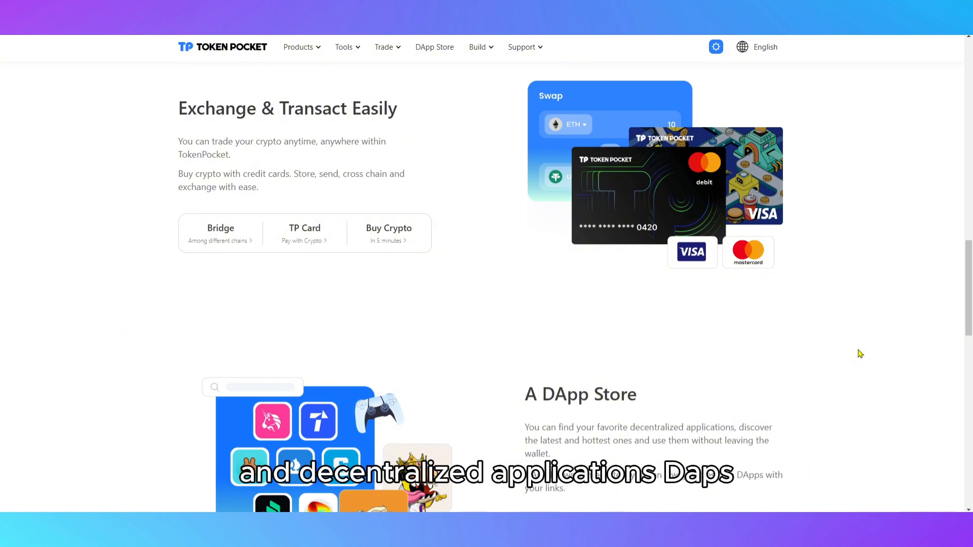
pyautogui.scroll(-3)
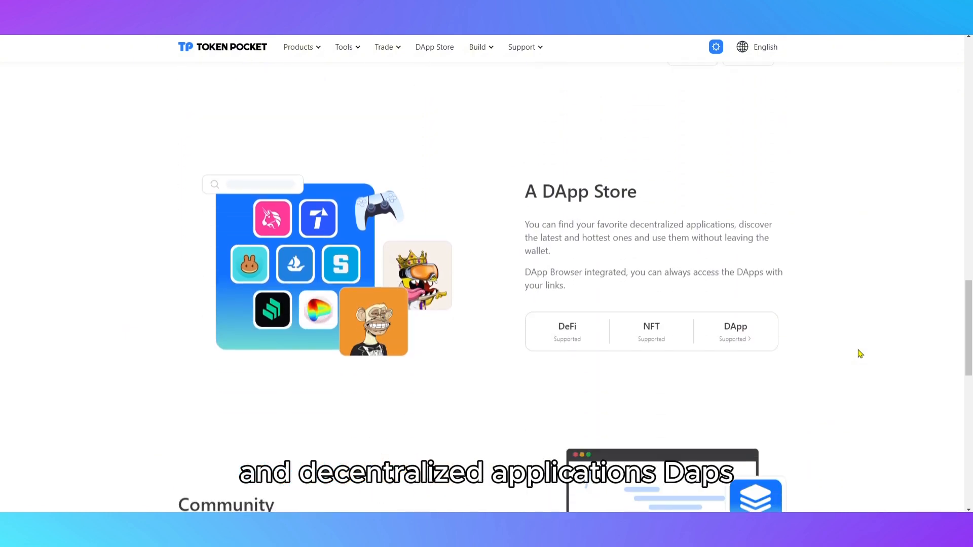
pyautogui.scroll(-3)
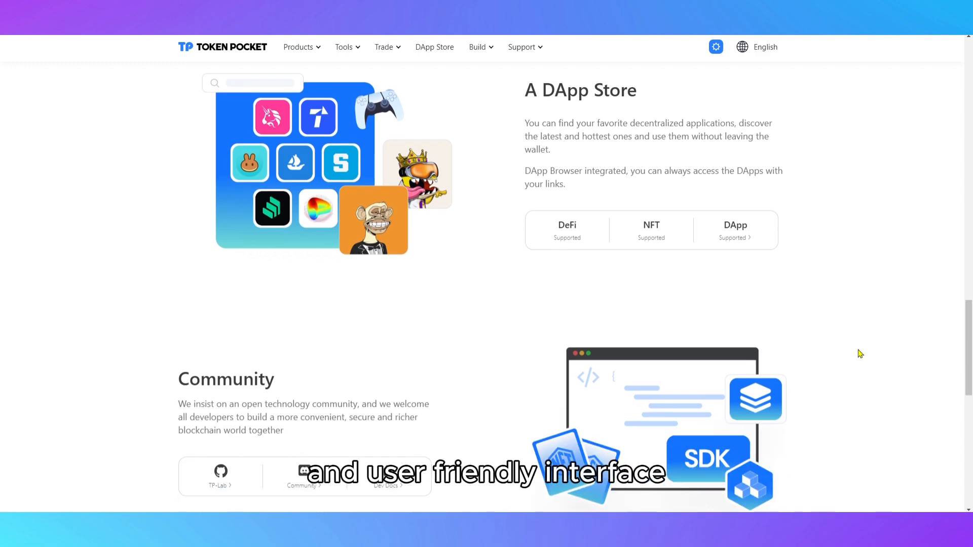
pyautogui.scroll(-3)
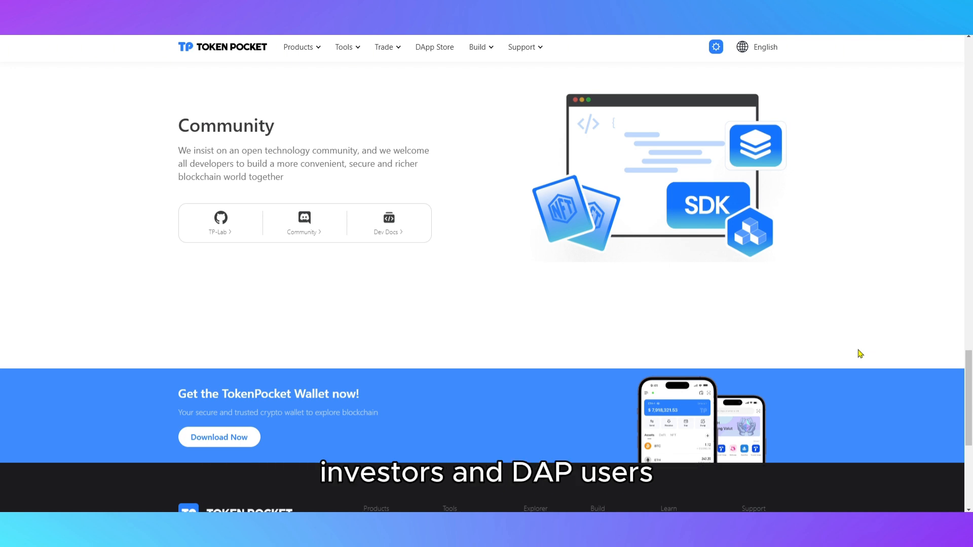
pyautogui.scroll(-3)
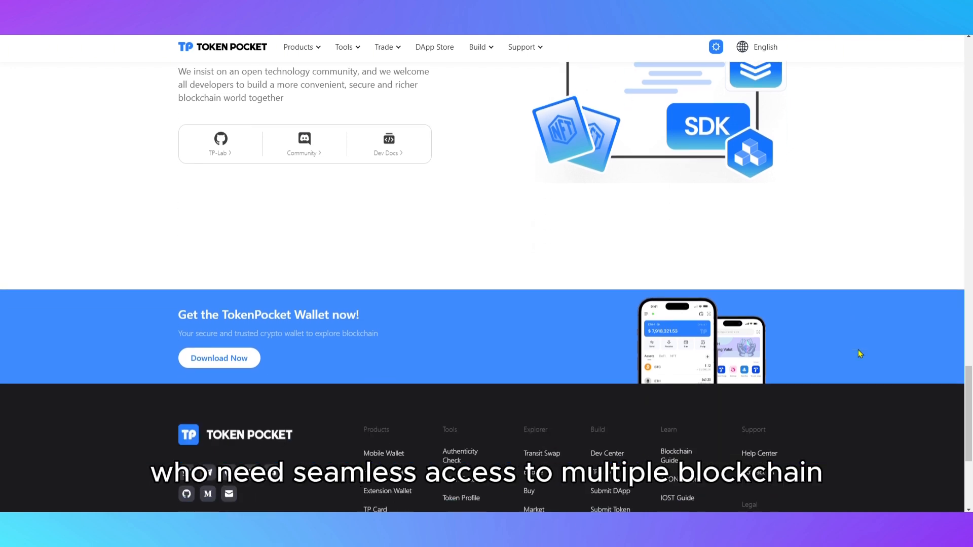
pyautogui.scroll(-3)
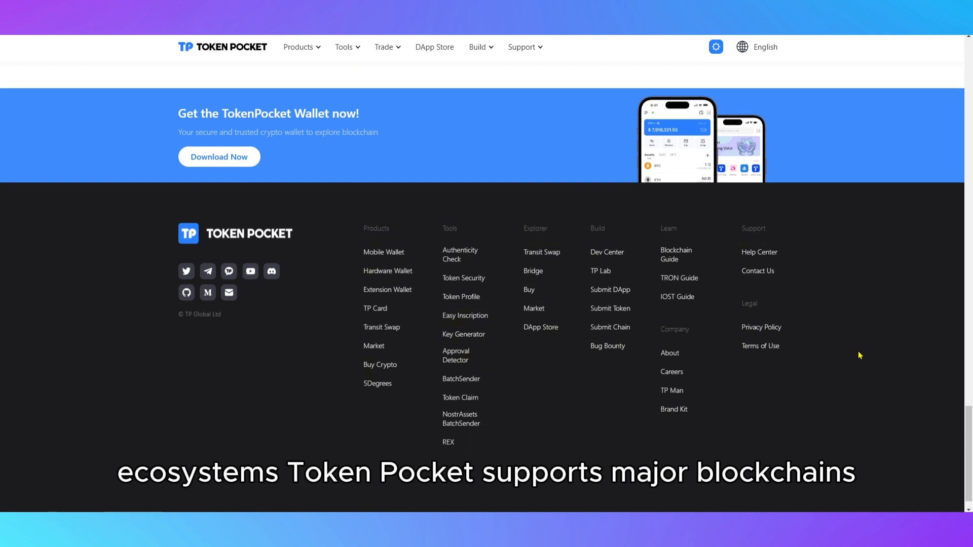
pyautogui.scroll(-3)
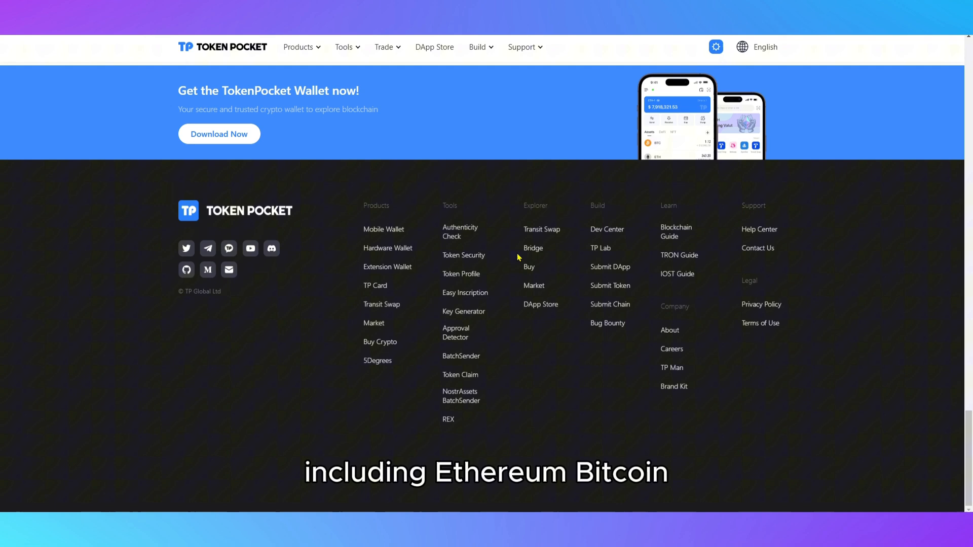
pyautogui.moveTo(669, 330)
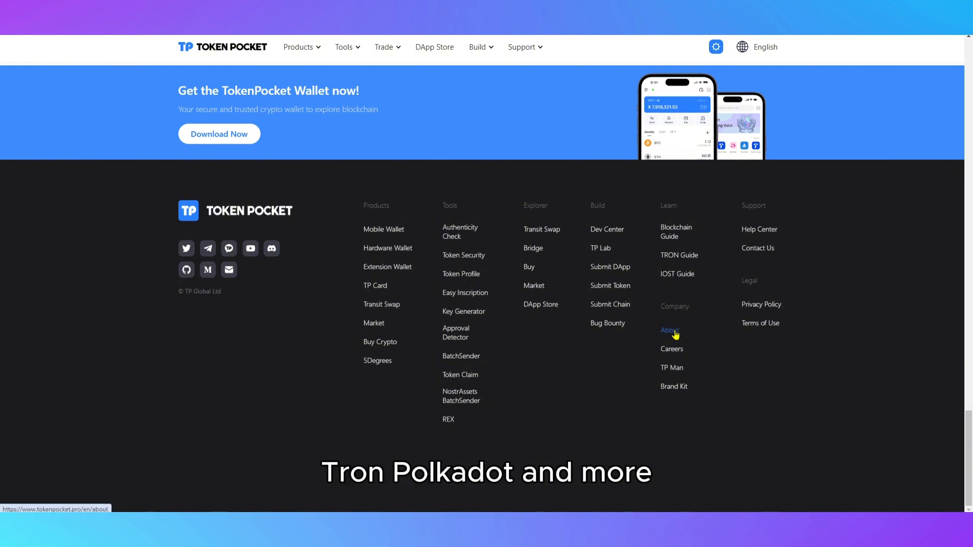
# Step: Browse the About Us page through stats, philosophy and milestones to the Contact Us details
pyautogui.click(670, 330)
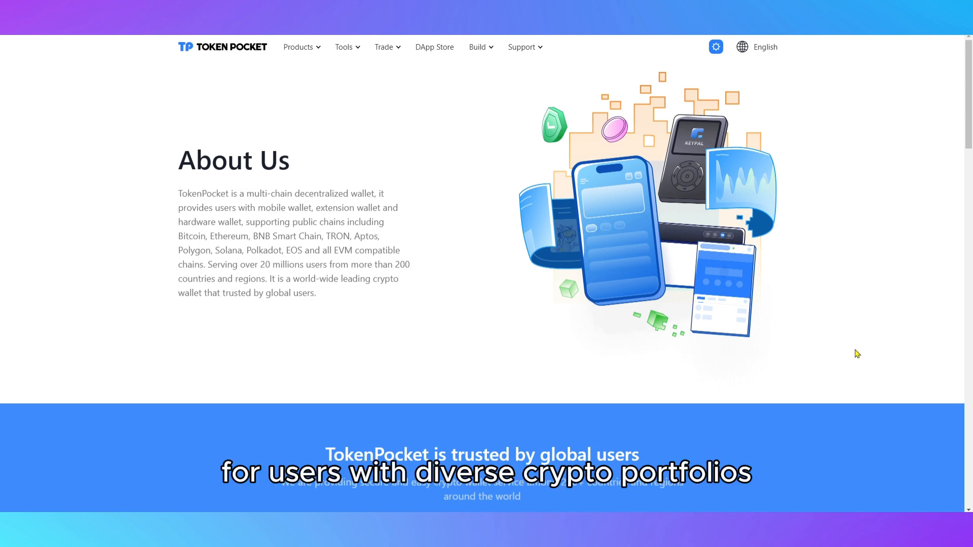
pyautogui.scroll(-3)
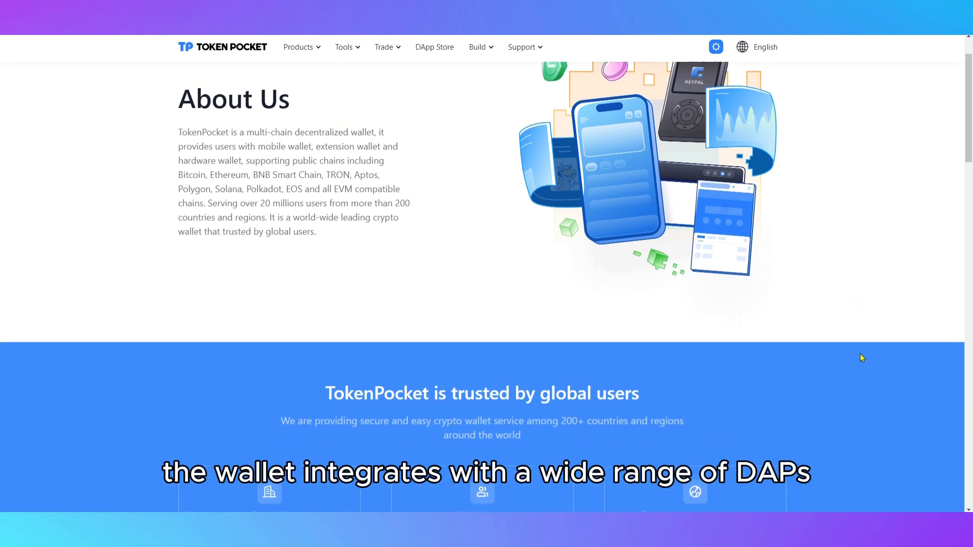
pyautogui.scroll(-3)
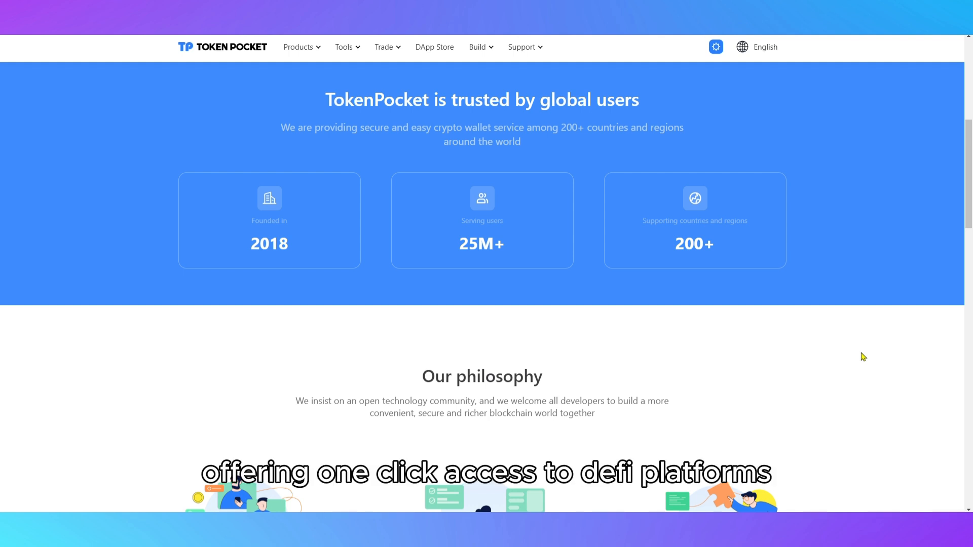
pyautogui.scroll(-3)
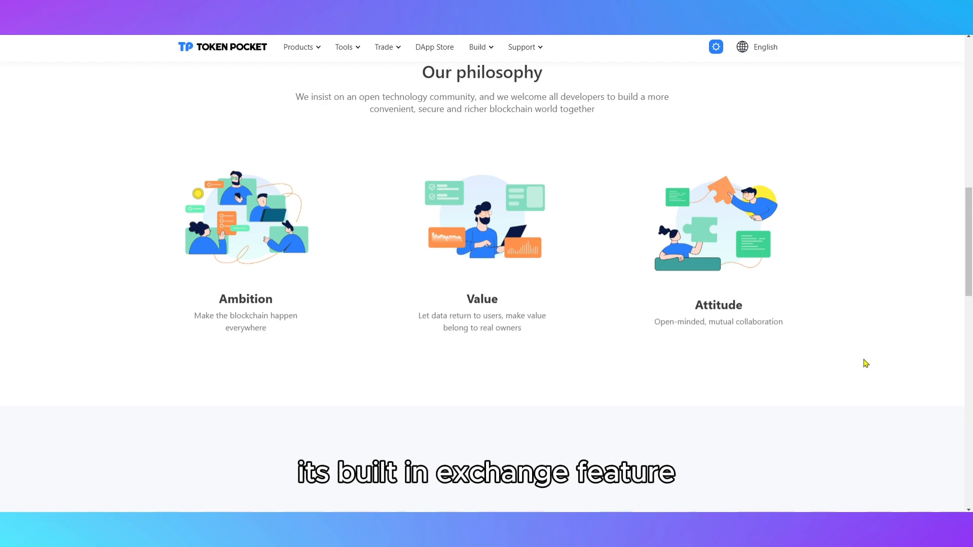
pyautogui.scroll(-3)
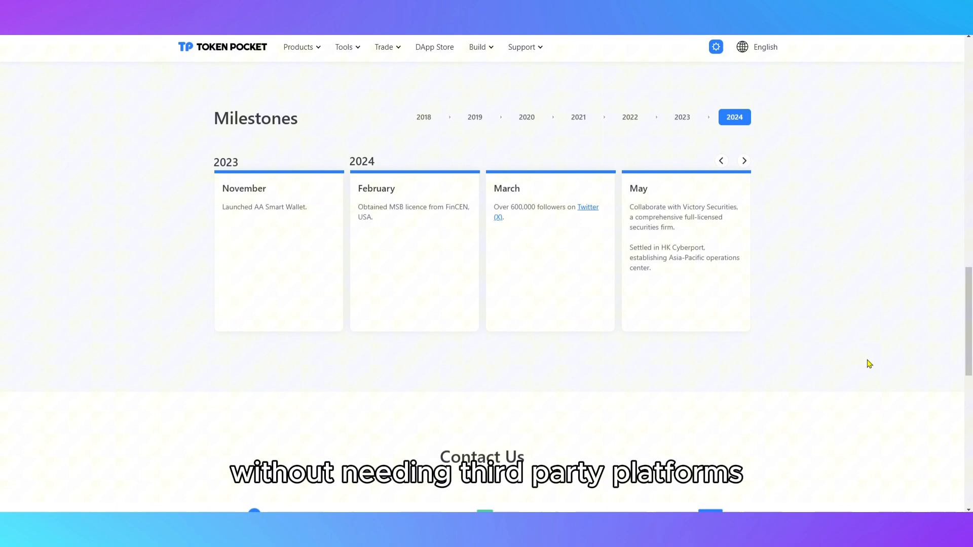
pyautogui.scroll(-3)
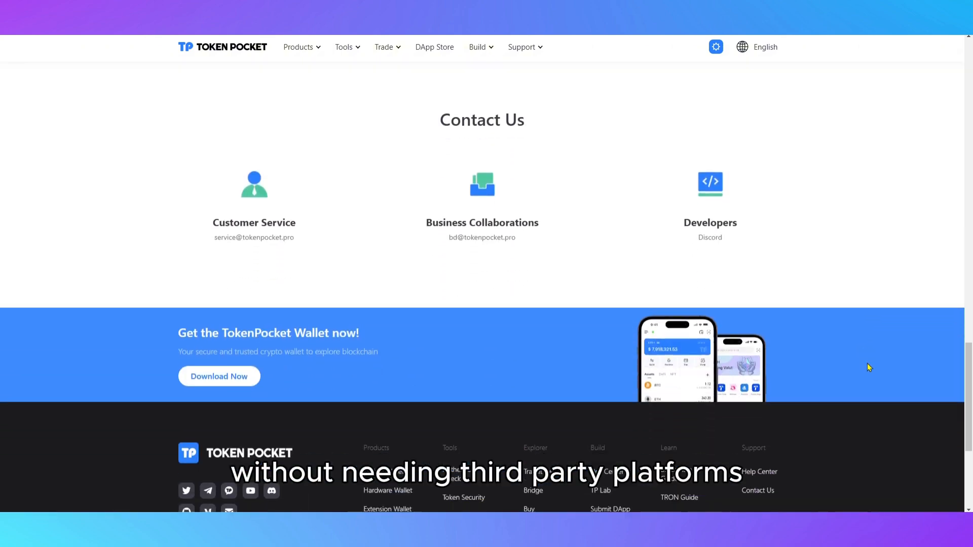
pyautogui.scroll(-3)
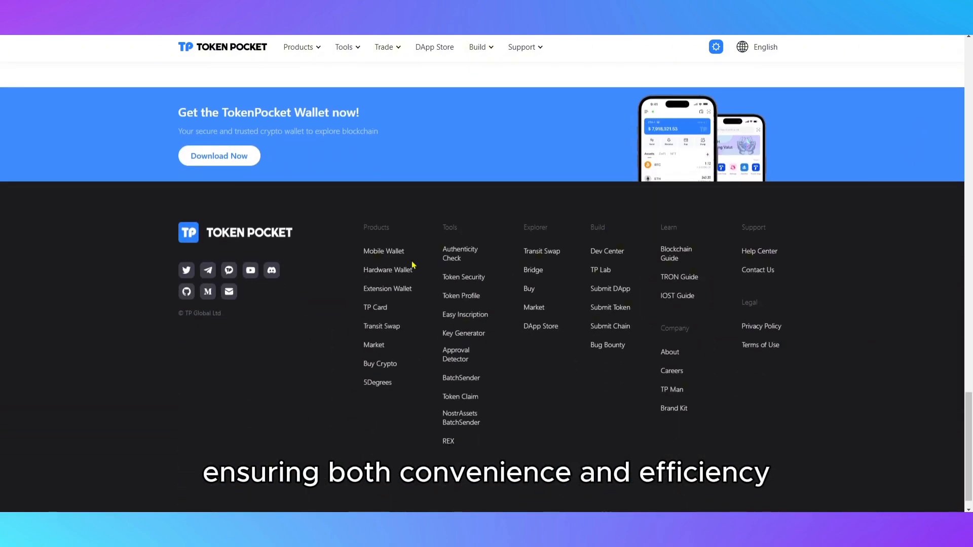
pyautogui.scroll(3)
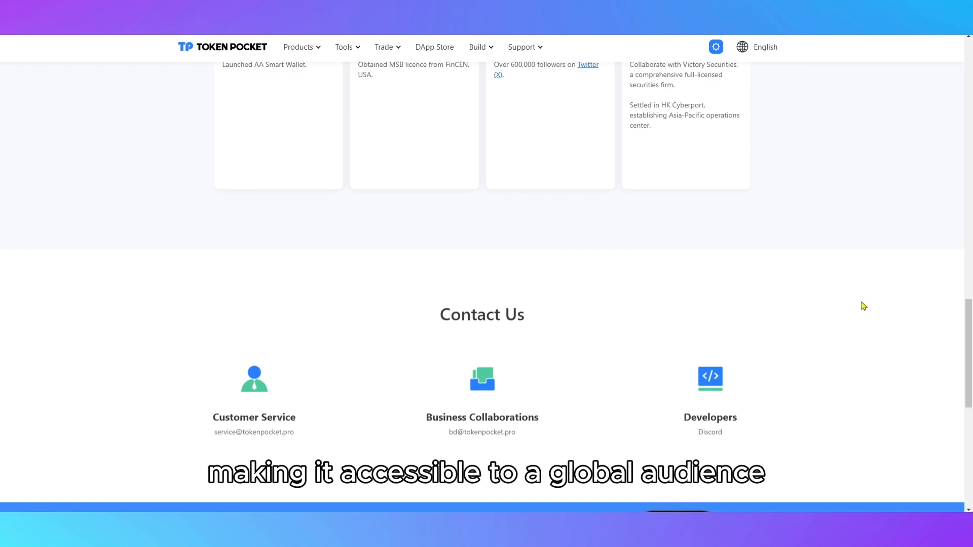
# Step: Return to the homepage via the TOKEN POCKET logo and scroll through Security and Exchange
pyautogui.click(298, 47)
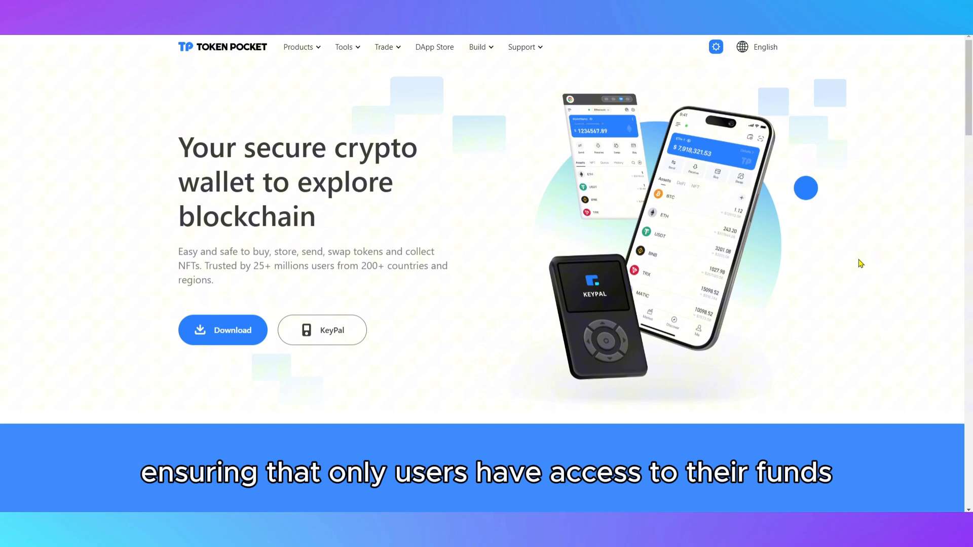
pyautogui.scroll(-3)
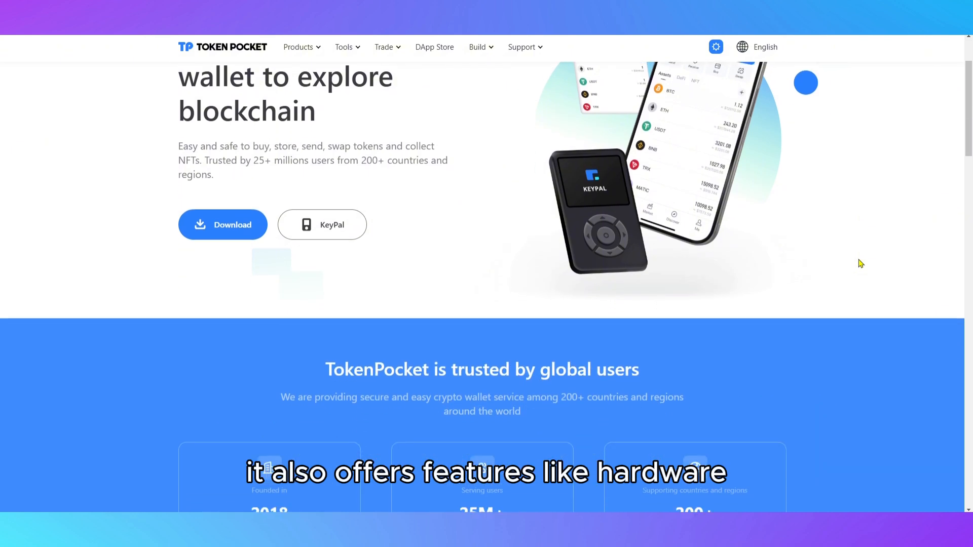
pyautogui.scroll(-3)
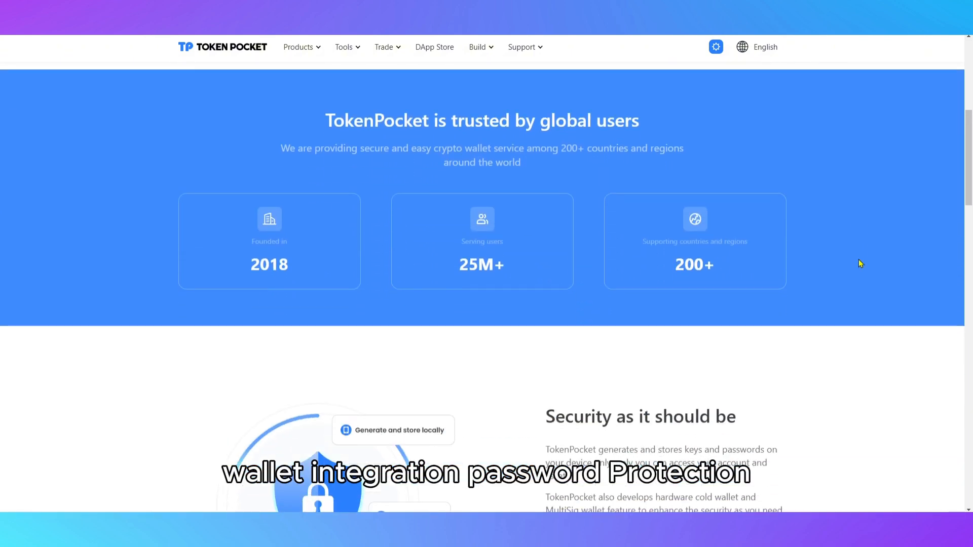
pyautogui.scroll(-3)
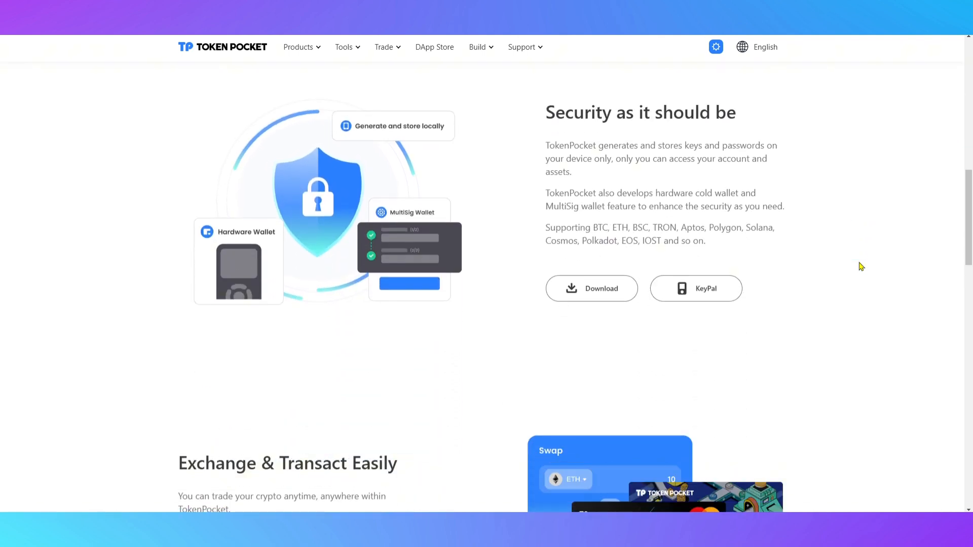
pyautogui.scroll(-3)
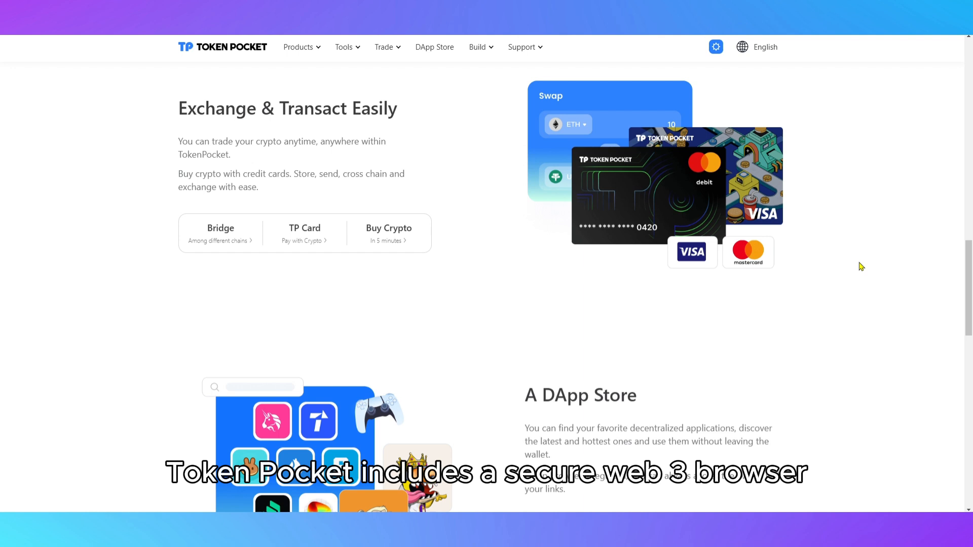
pyautogui.scroll(-3)
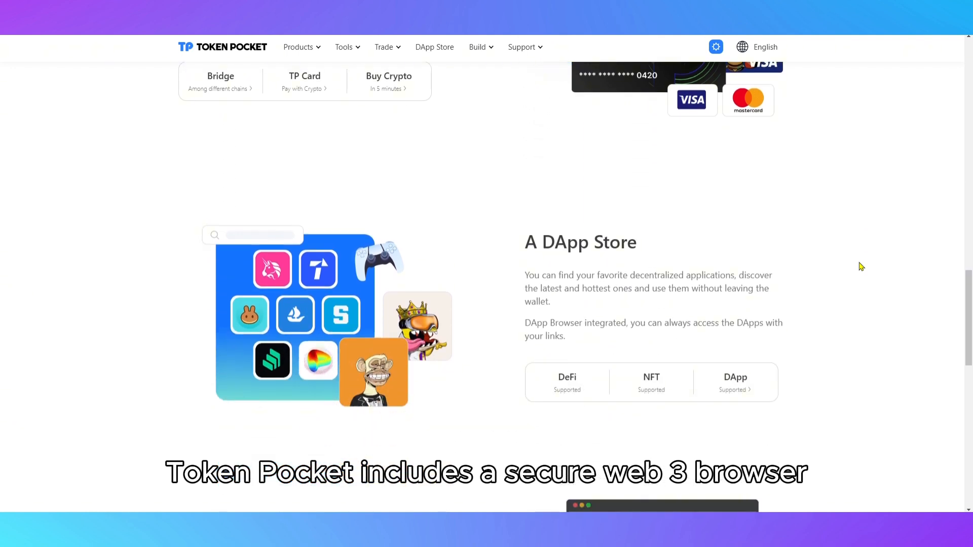
# Step: Continue past DApp Store and Community to the footer, then head to Transit Swap
pyautogui.scroll(-3)
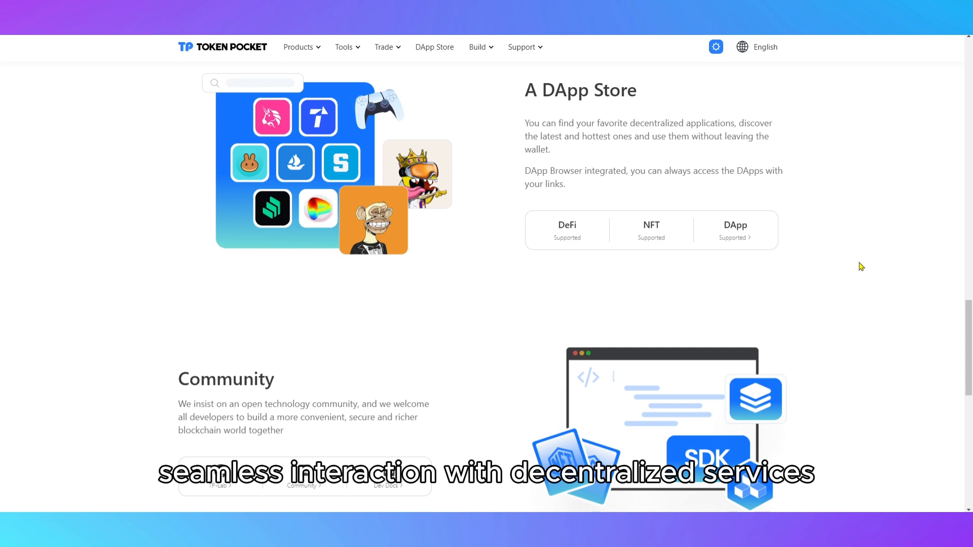
pyautogui.scroll(-3)
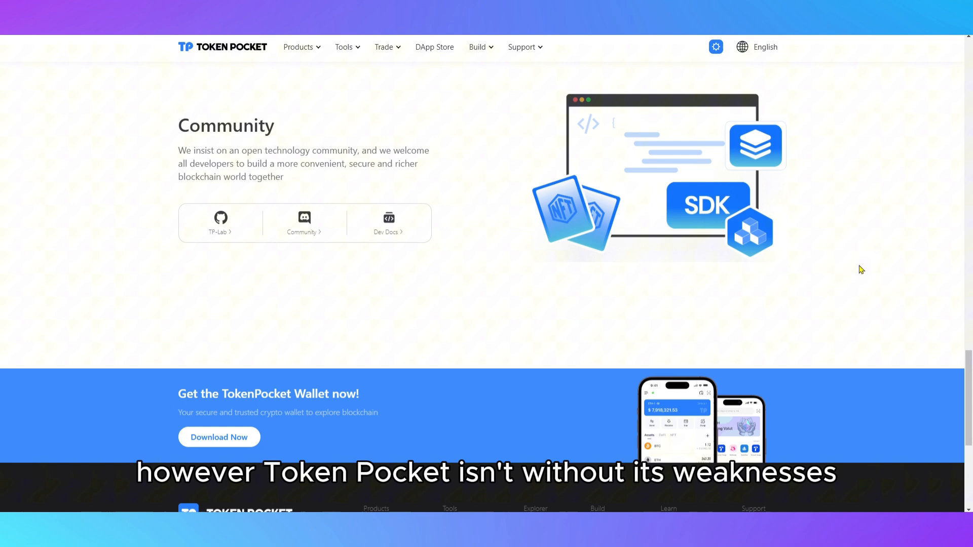
pyautogui.scroll(-3)
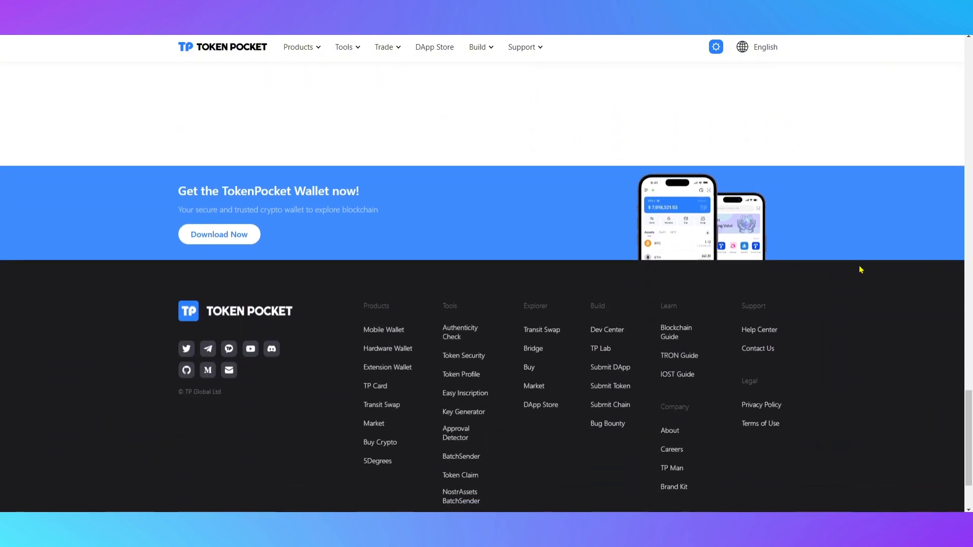
pyautogui.scroll(-3)
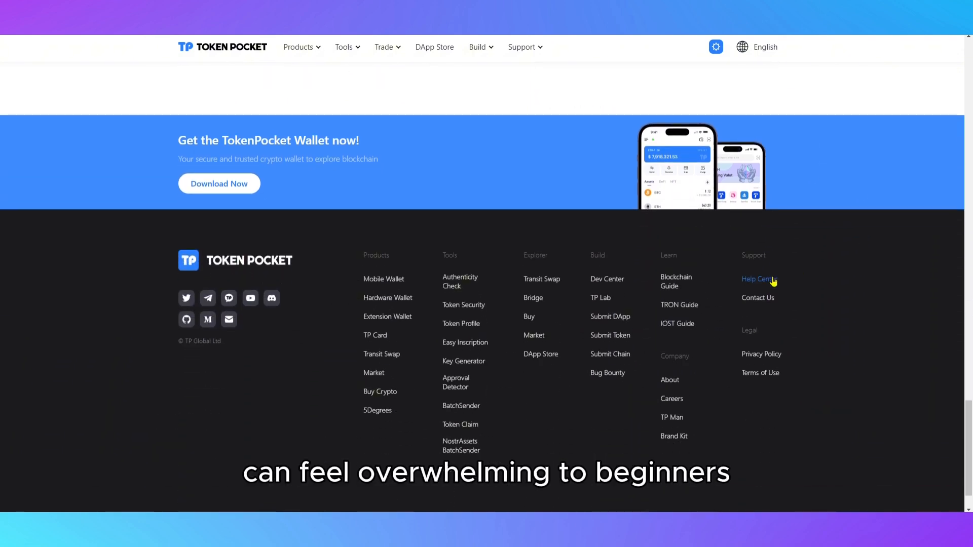
pyautogui.click(756, 279)
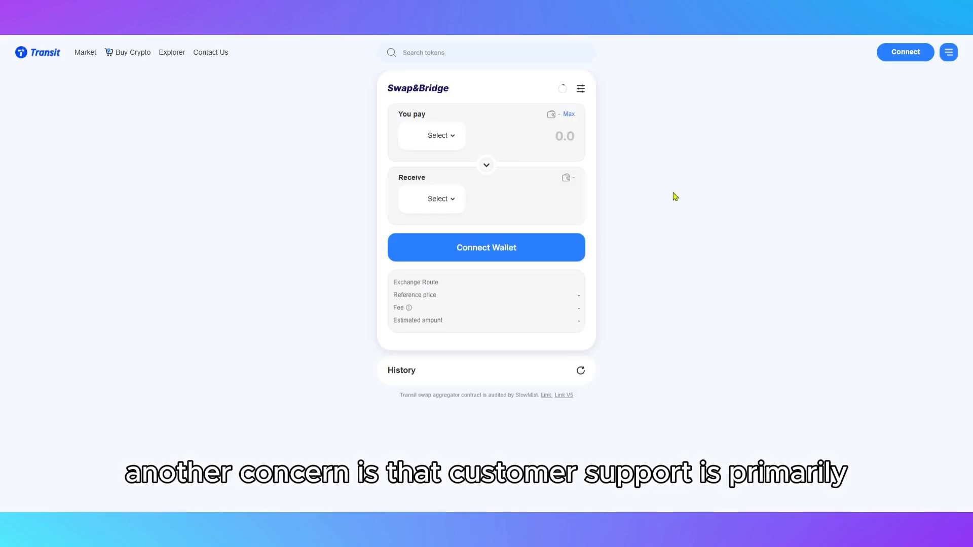
# Step: Leave the Transit Swap&Bridge panel and return to the TokenPocket homepage
pyautogui.click(437, 135)
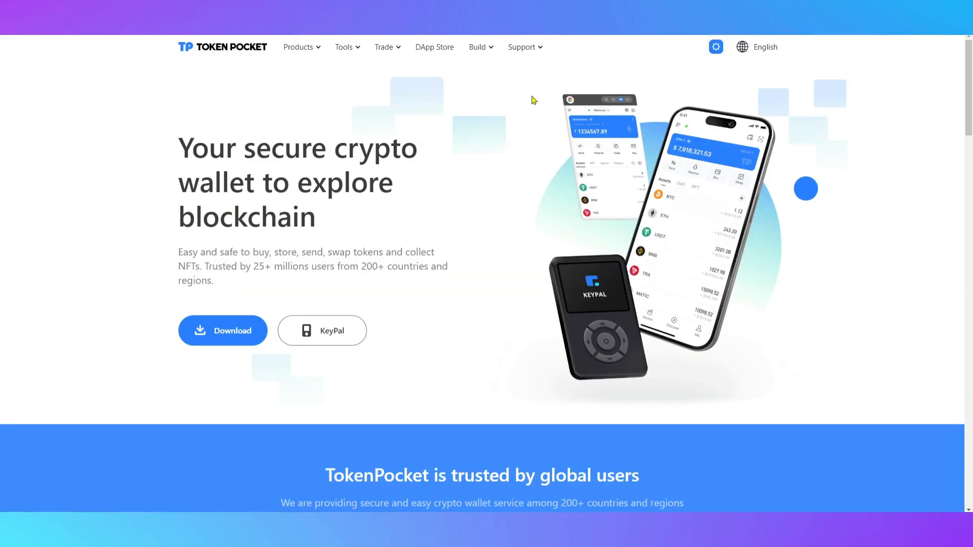
# Step: View Tools > Version Verification and scroll through the Android version hash table
pyautogui.click(521, 47)
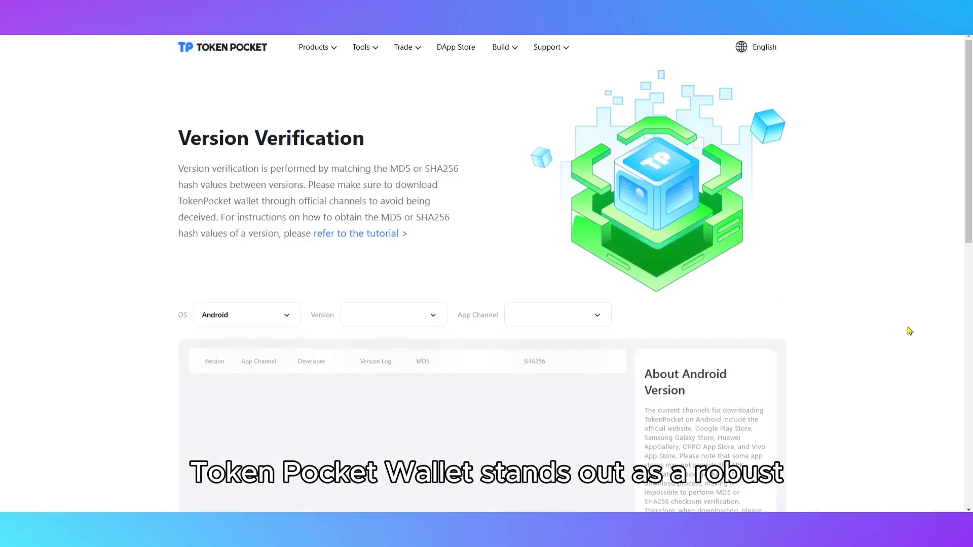
pyautogui.scroll(-3)
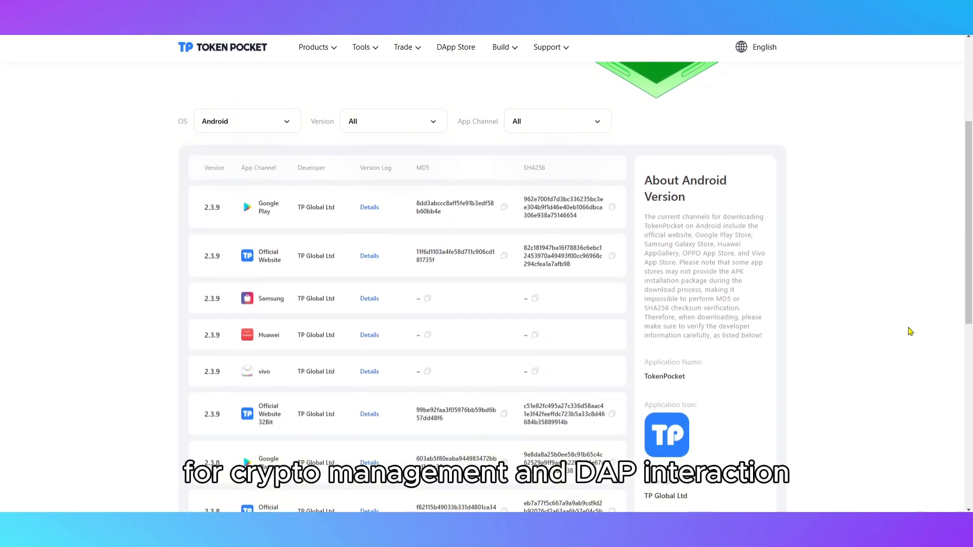
pyautogui.scroll(-3)
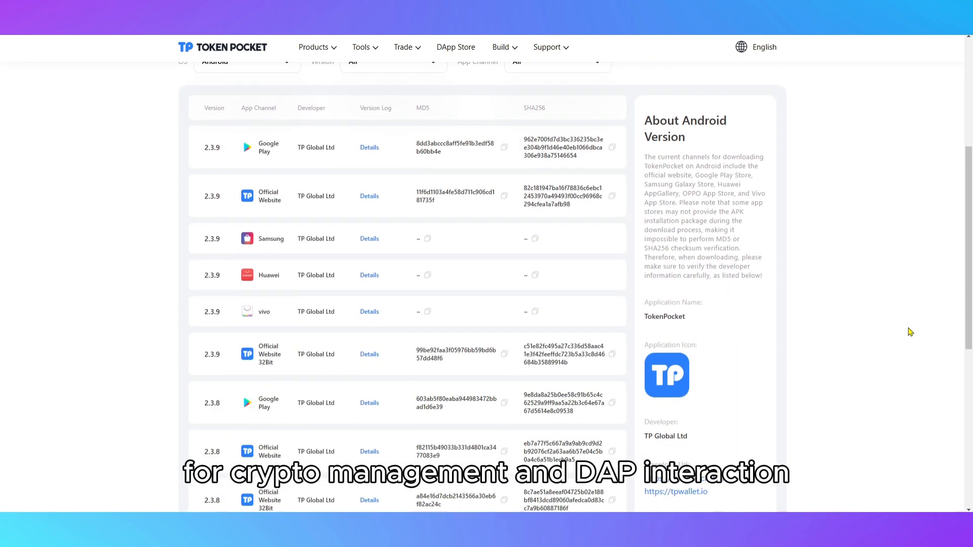
pyautogui.scroll(-3)
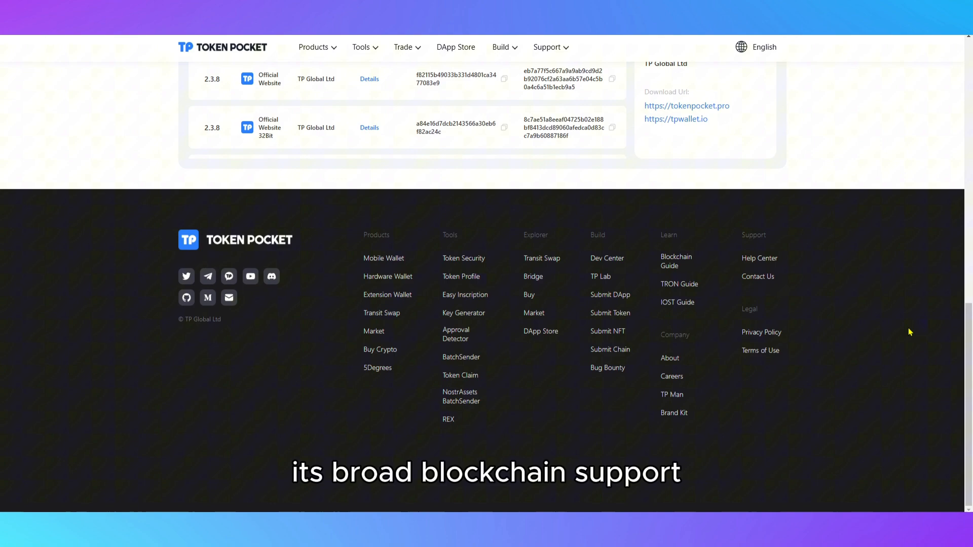
pyautogui.scroll(3)
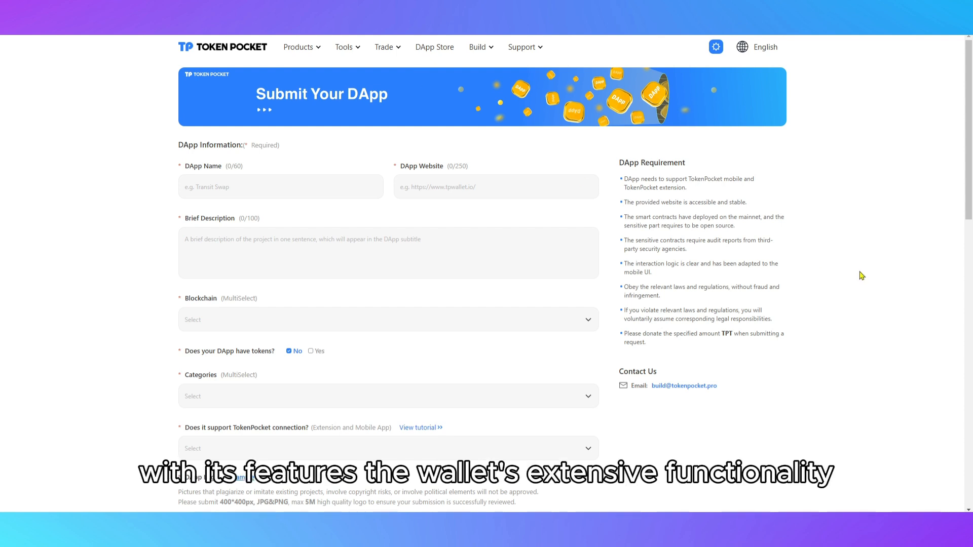
# Step: Scroll the Submit Your DApp form past the audit fields to the contact details and Next Step button
pyautogui.scroll(-3)
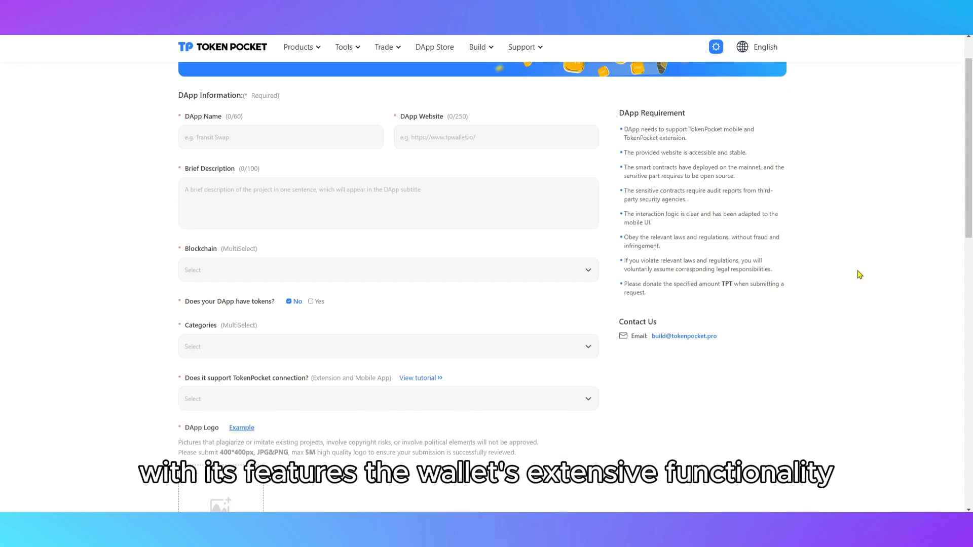
pyautogui.scroll(-3)
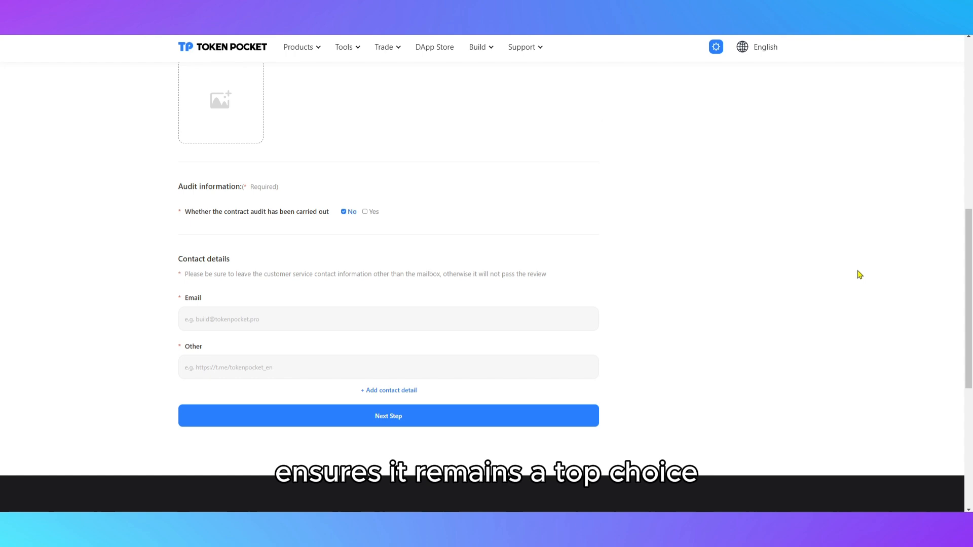